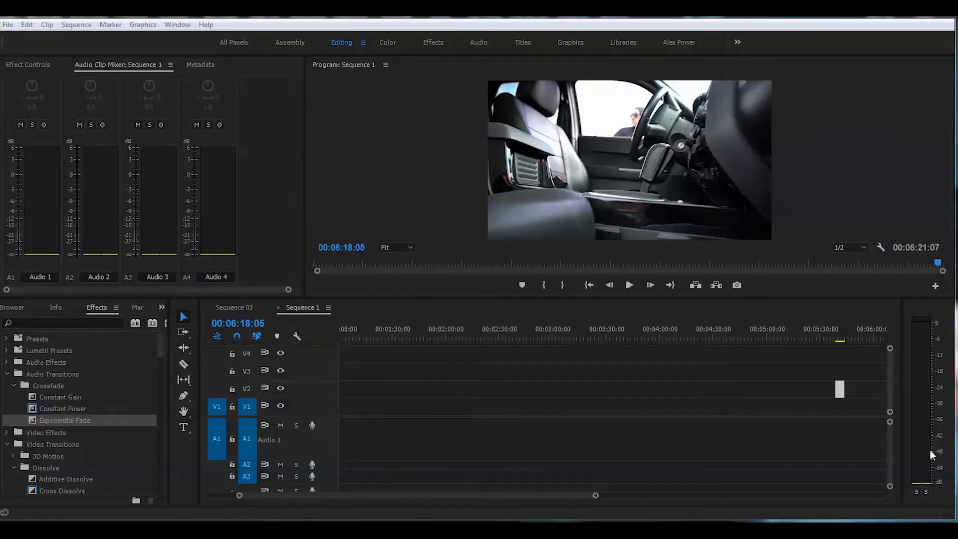
pyautogui.moveTo(870, 408)
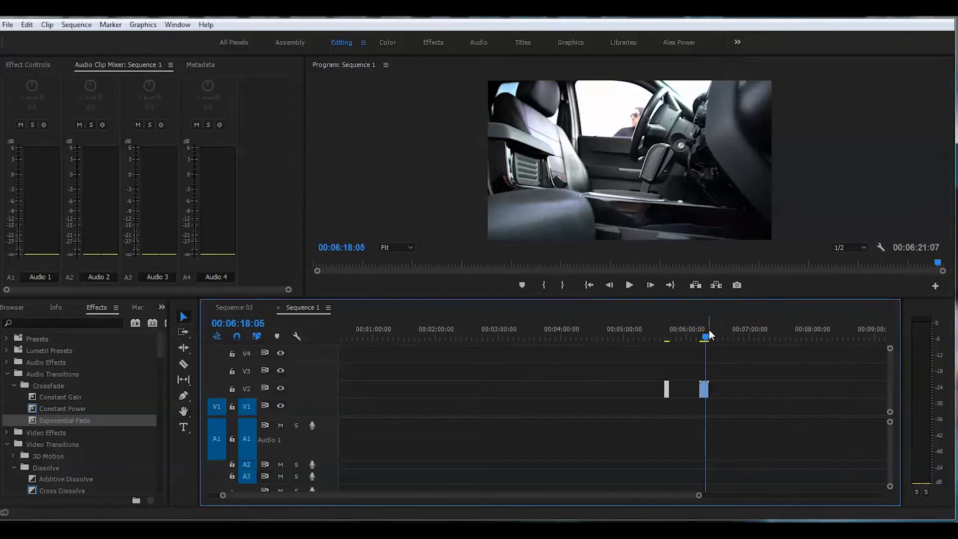
# Jump the playhead to the sniper footage near the six-minute mark to preview it.
pyautogui.click(665, 337)
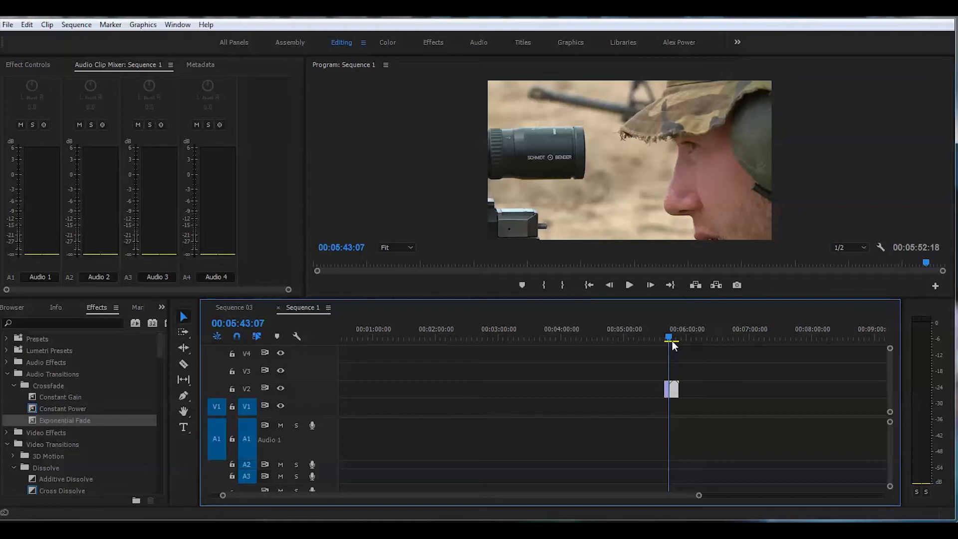
pyautogui.moveTo(668, 338)
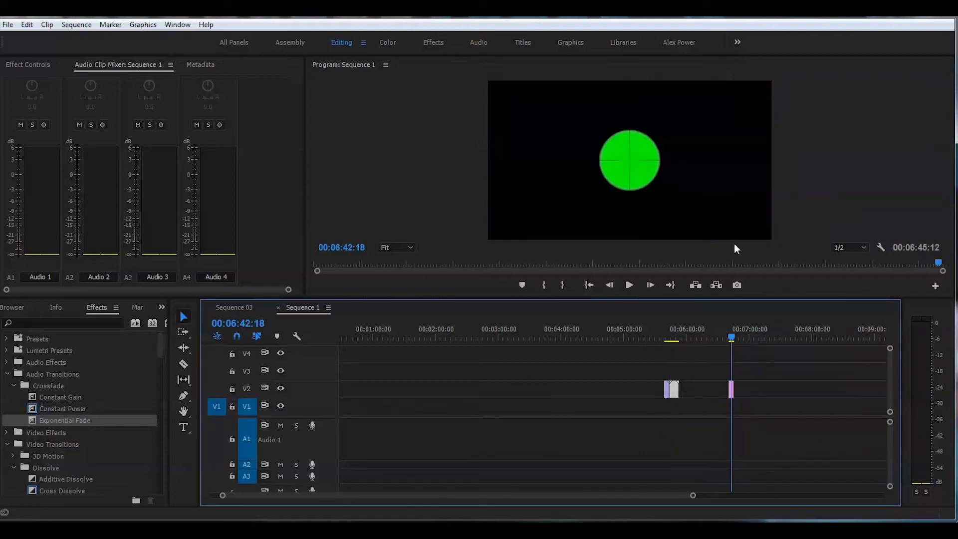
pyautogui.moveTo(313, 258)
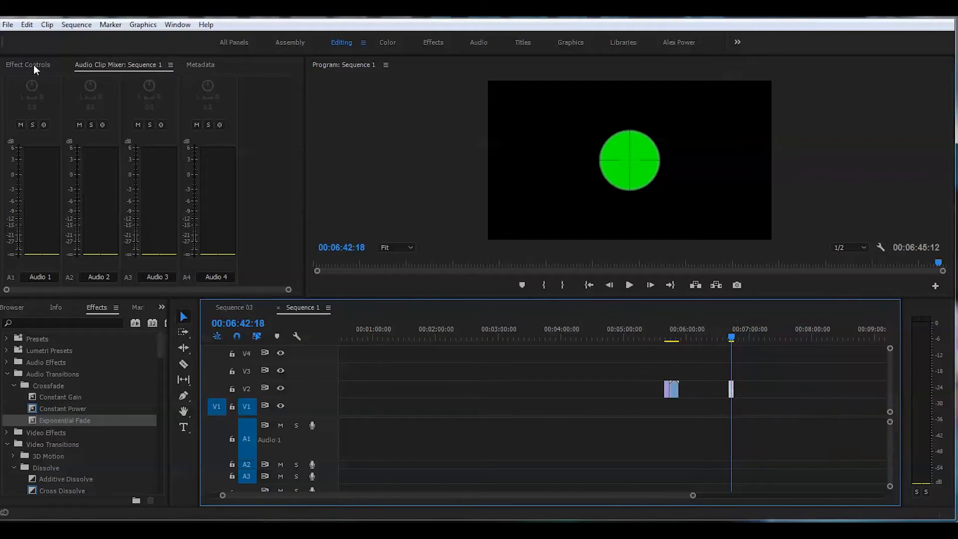
# Show Effect Controls for the scope image so its Scale can be raised to 239.
pyautogui.click(28, 64)
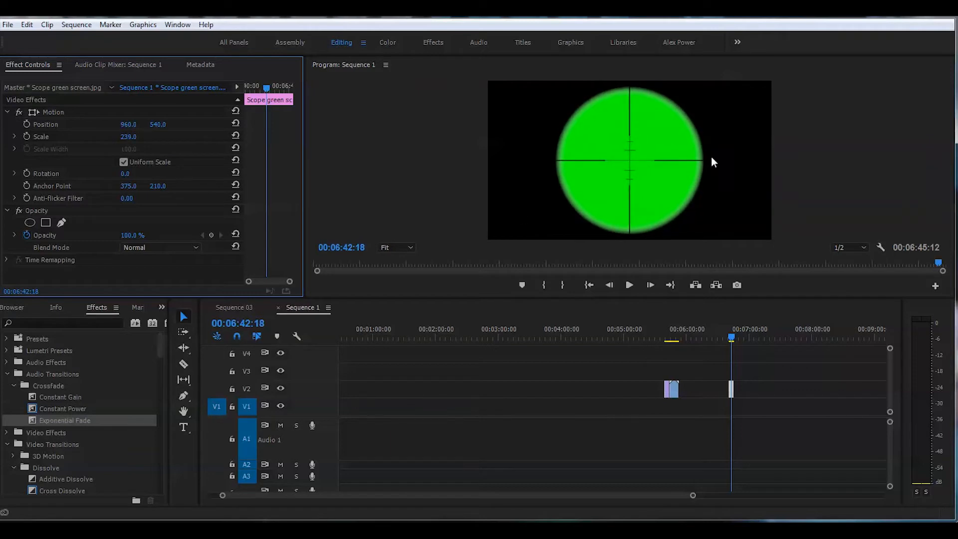
pyautogui.moveTo(850, 330)
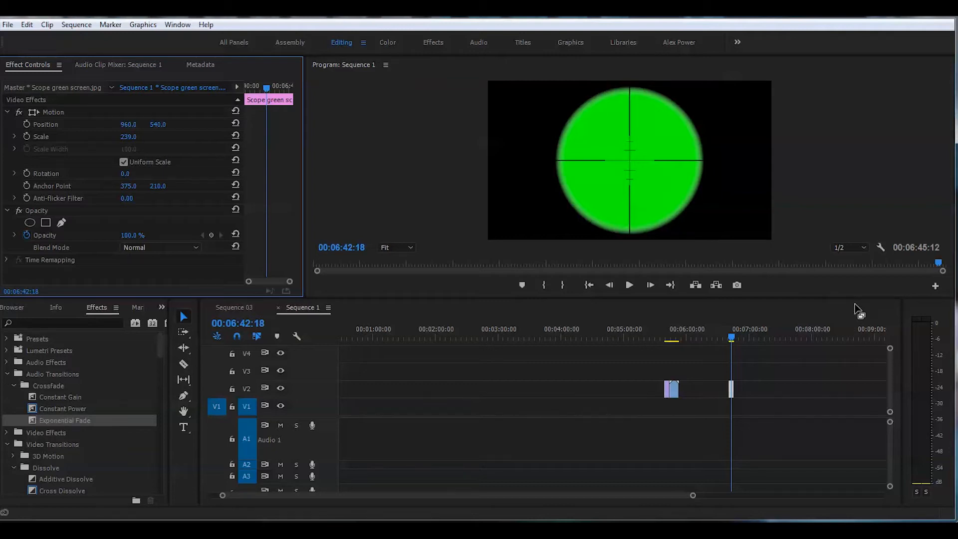
pyautogui.moveTo(692, 495)
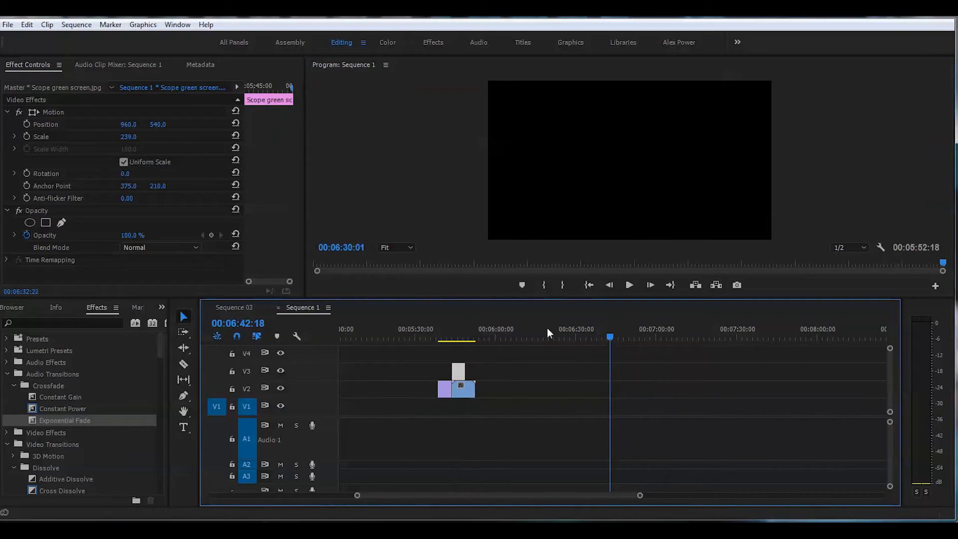
# Move the playhead to the start of the thief footage under the scope image.
pyautogui.click(459, 337)
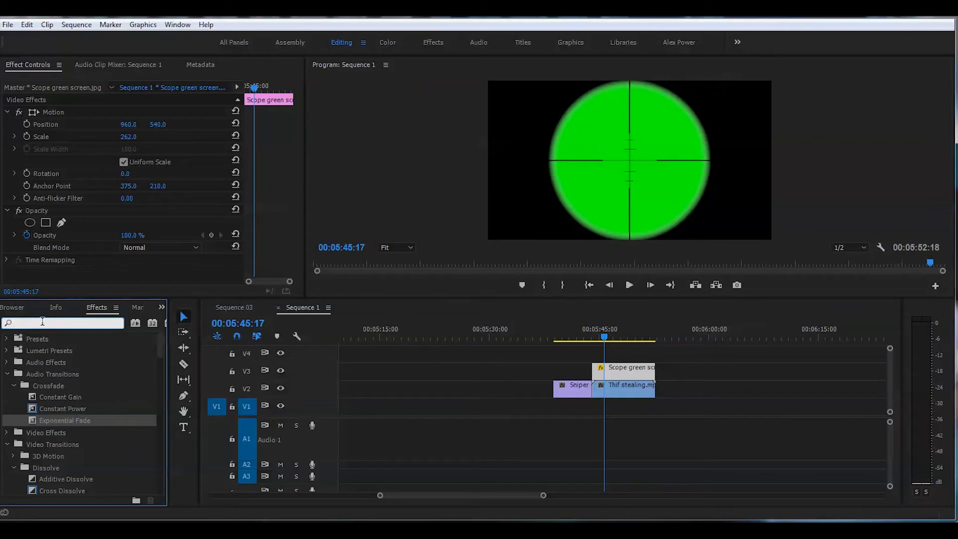
# Apply Ultra Key to the scope clip and sample its green as the key colour.
pyautogui.write('ultra')
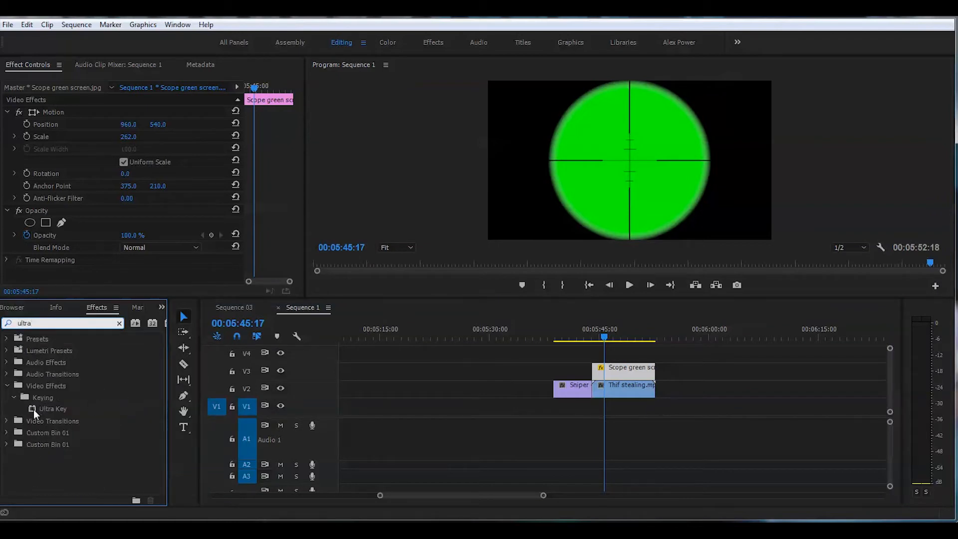
pyautogui.moveTo(52, 408); pyautogui.dragTo(626, 368)
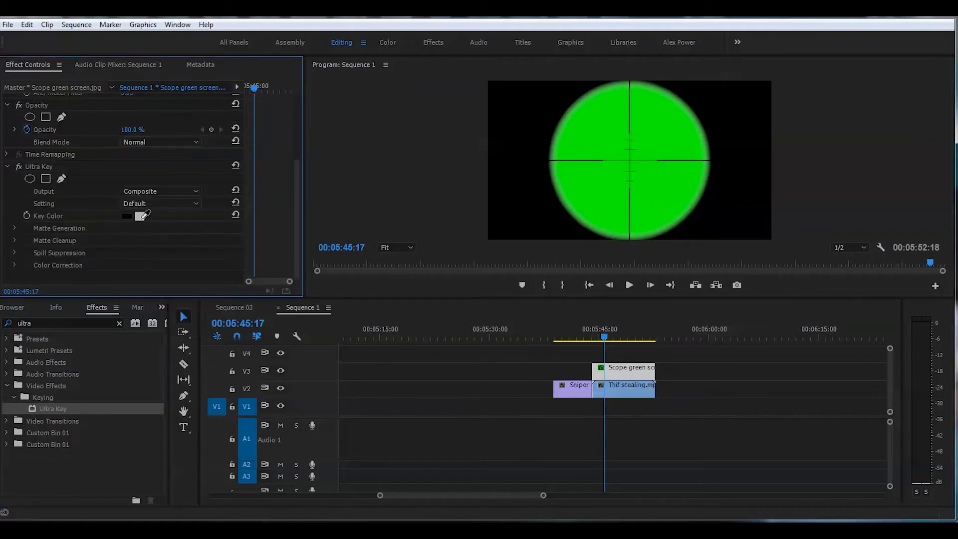
pyautogui.click(595, 132)
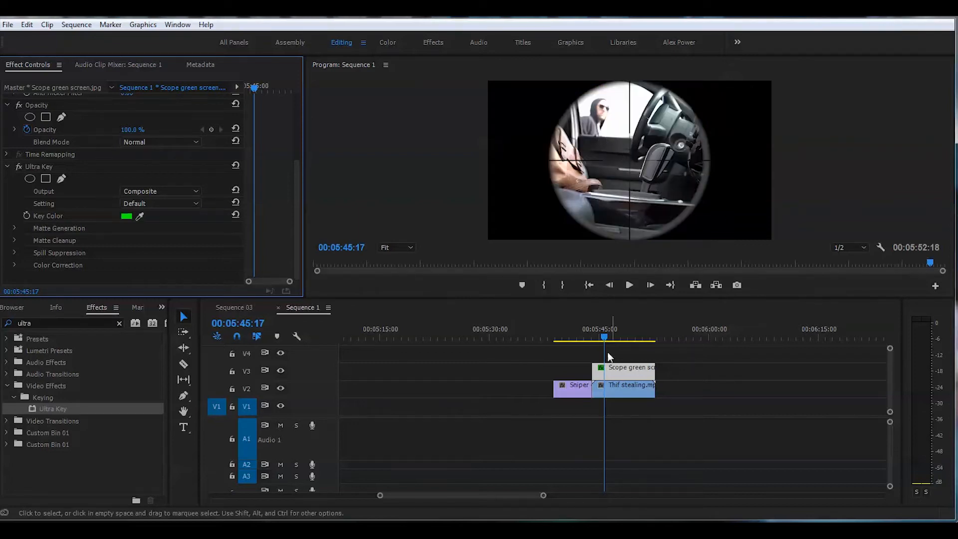
pyautogui.click(618, 340)
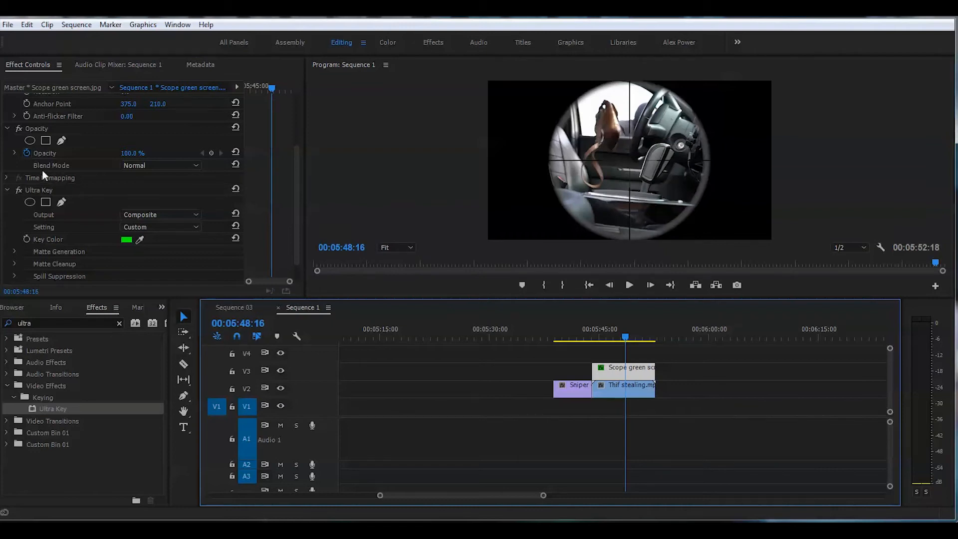
# Set the scope's blend mode to Subtract and Ultra Key output to Alpha Channel.
pyautogui.click(161, 166)
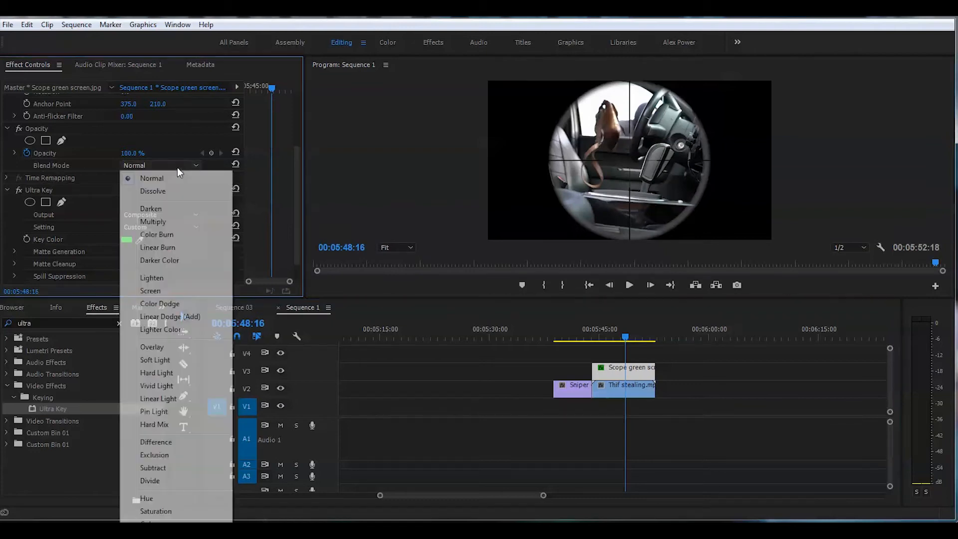
pyautogui.moveTo(171, 469)
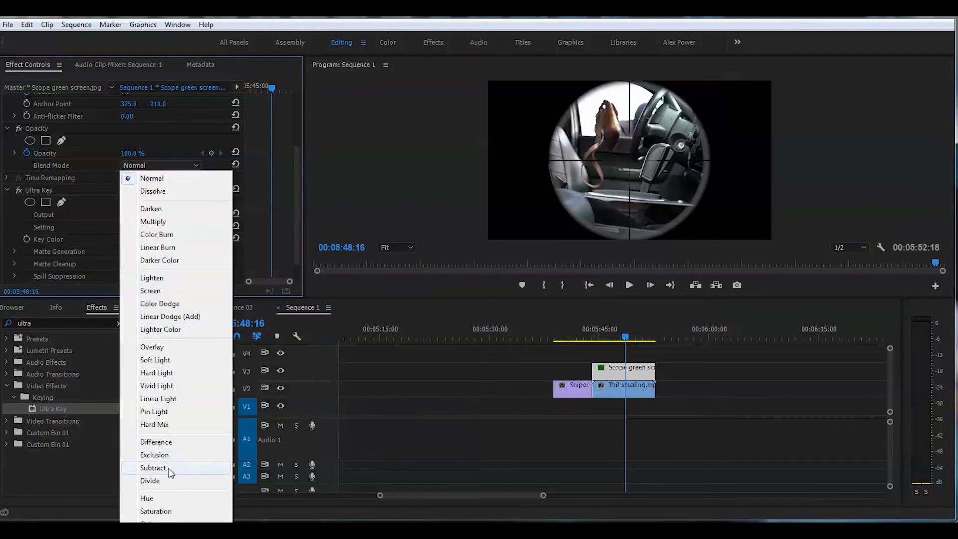
pyautogui.click(152, 467)
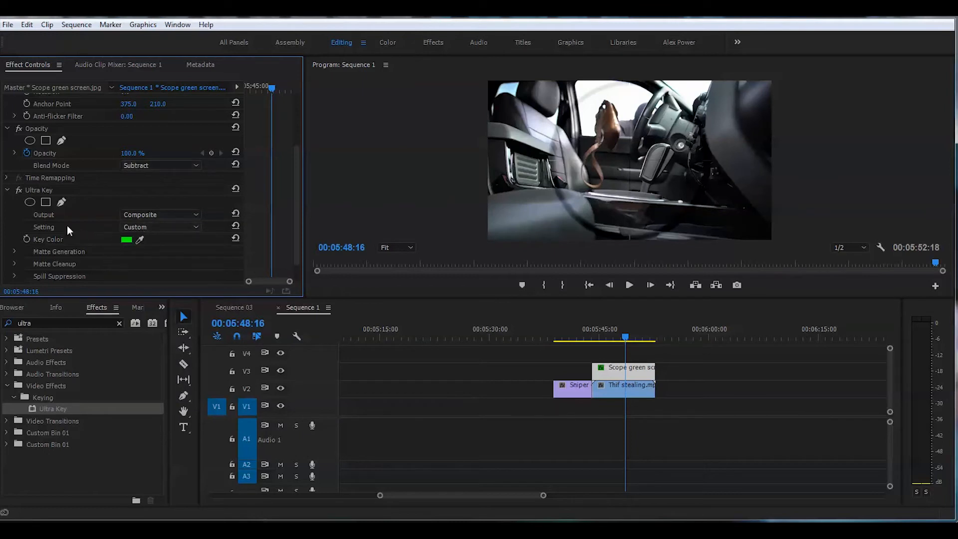
pyautogui.click(159, 215)
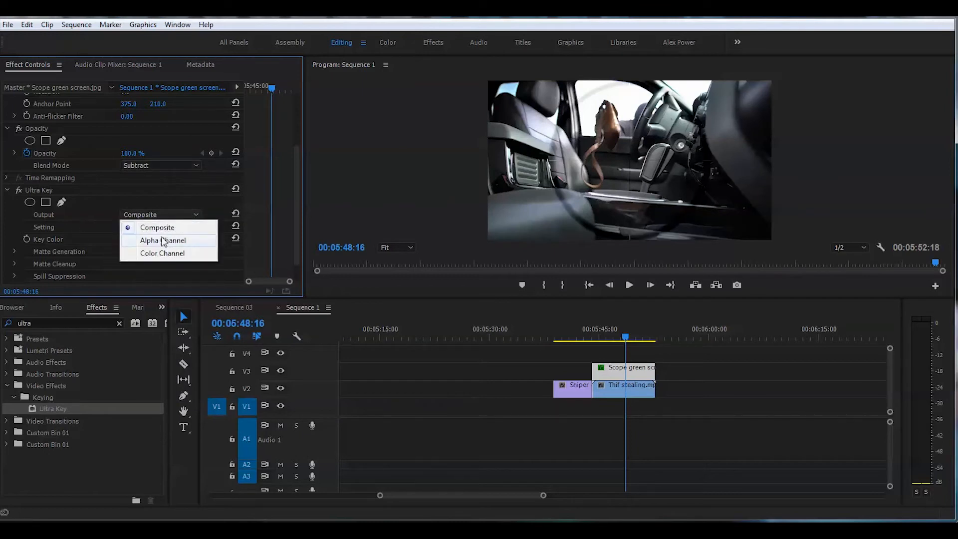
pyautogui.click(161, 241)
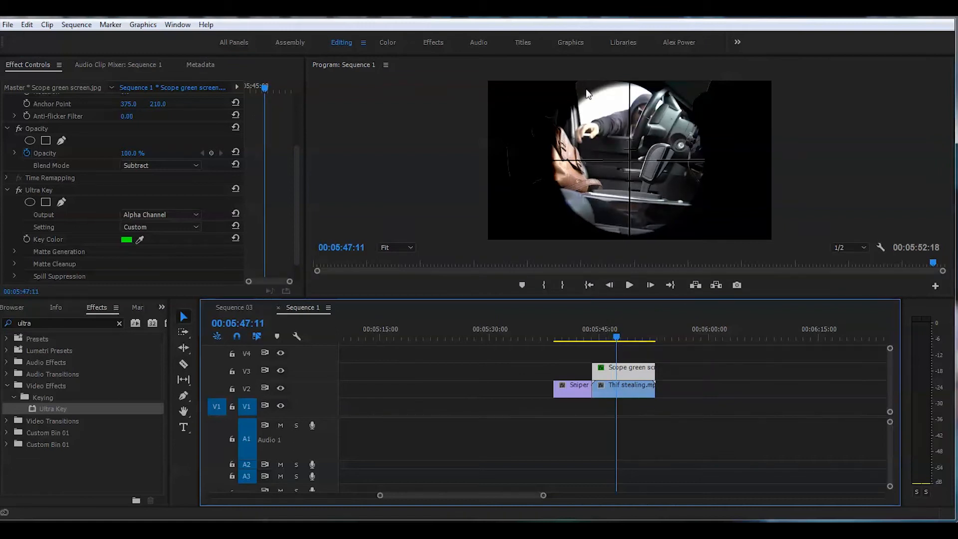
pyautogui.moveTo(670, 72)
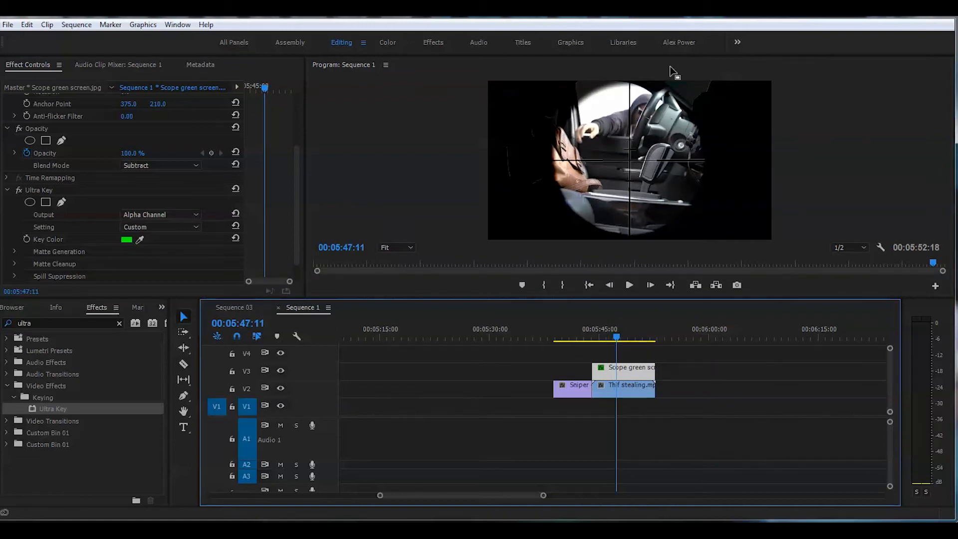
pyautogui.moveTo(730, 89)
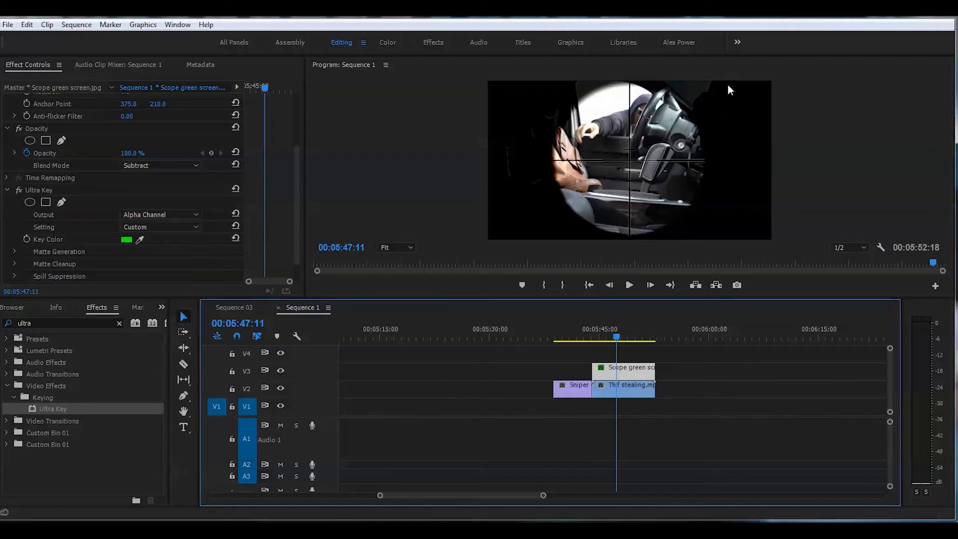
# Select the thief clip and enable Scale animation for a starting keyframe near 5:46.
pyautogui.click(578, 337)
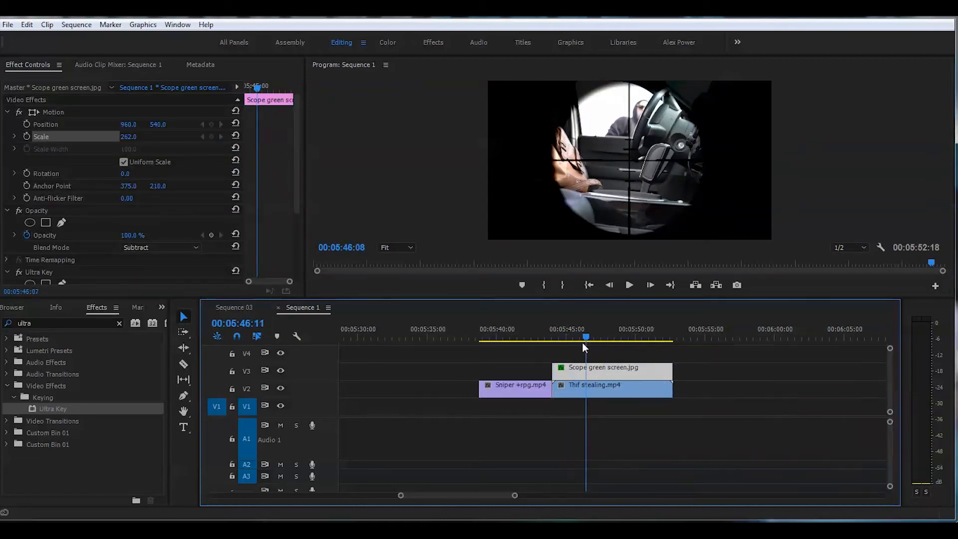
pyautogui.click(611, 337)
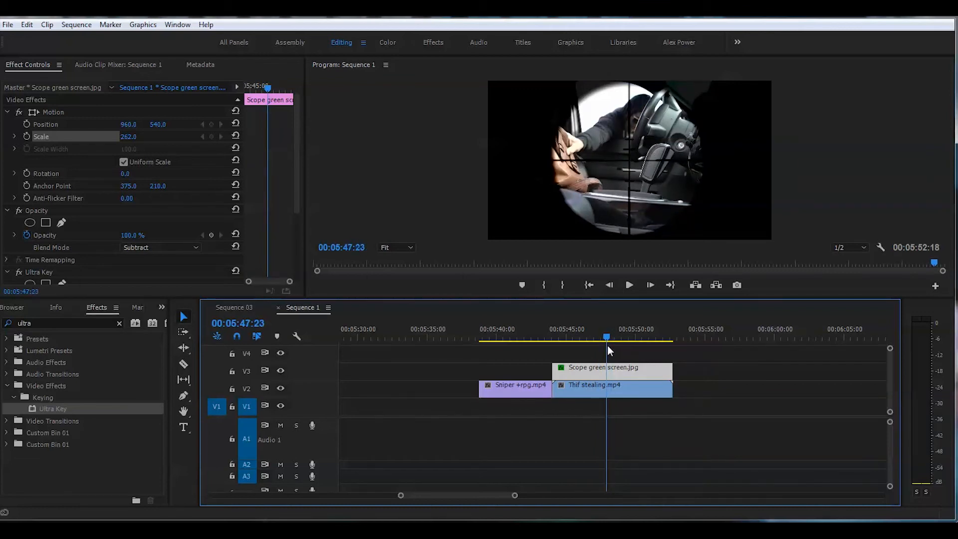
pyautogui.click(581, 338)
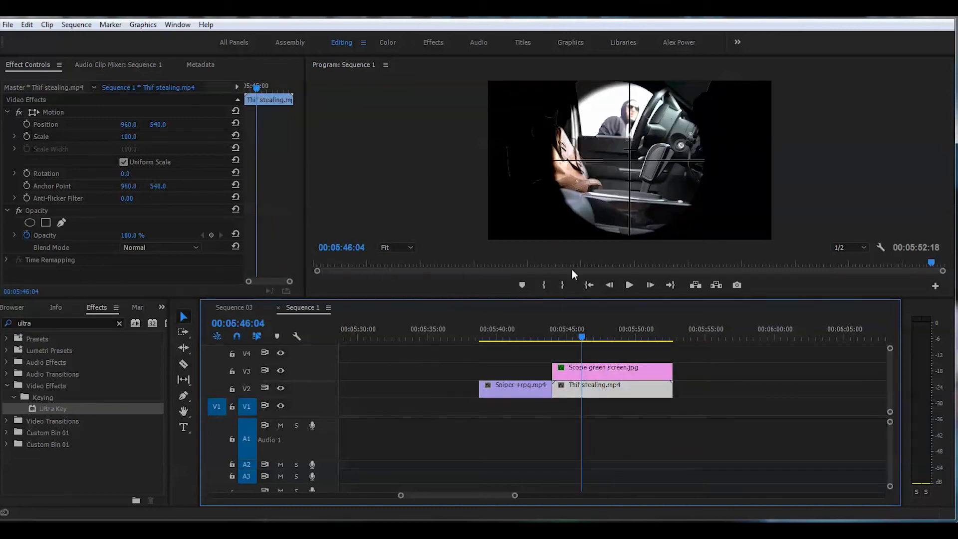
pyautogui.moveTo(154, 150)
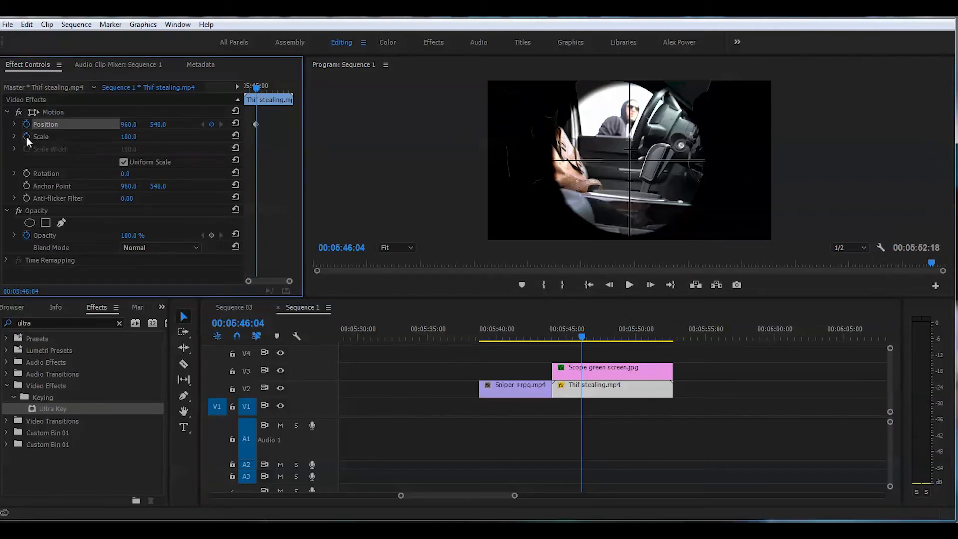
pyautogui.click(23, 136)
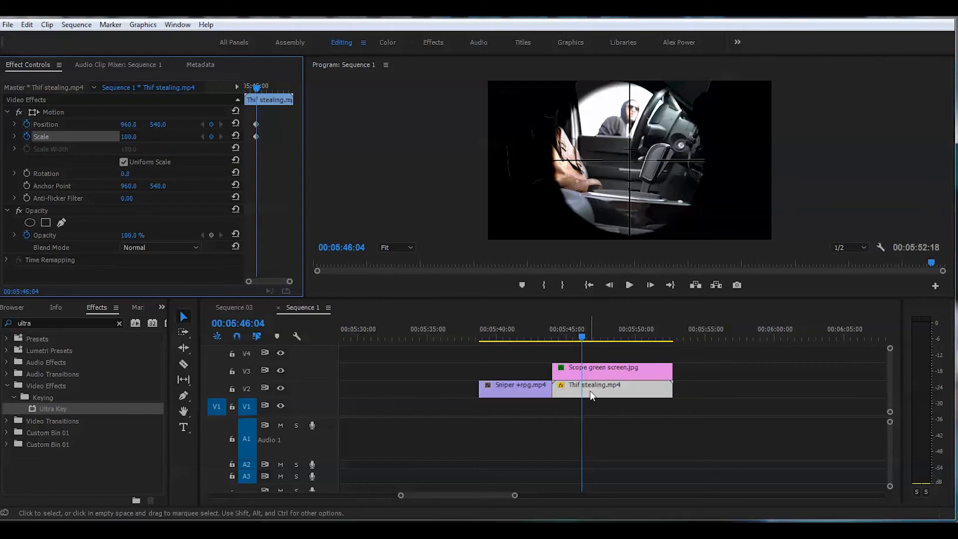
pyautogui.moveTo(580, 391)
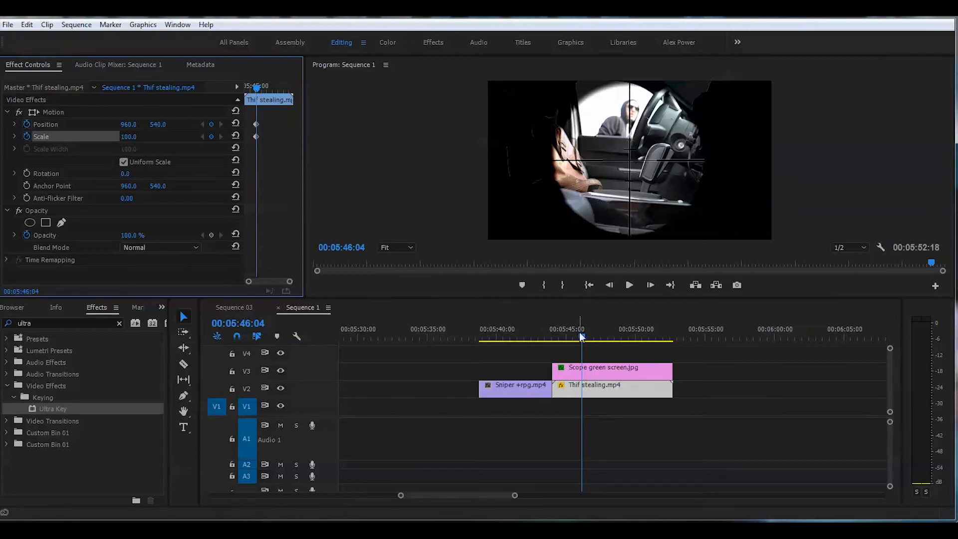
pyautogui.click(612, 339)
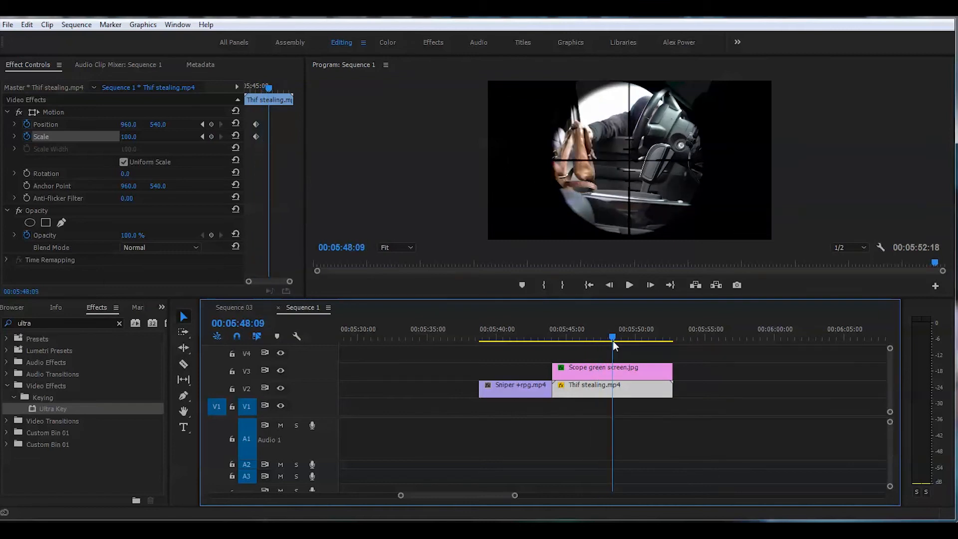
# Scale the thief footage up to about 191% to frame his face in the scope.
pyautogui.moveTo(613, 338); pyautogui.dragTo(605, 338)
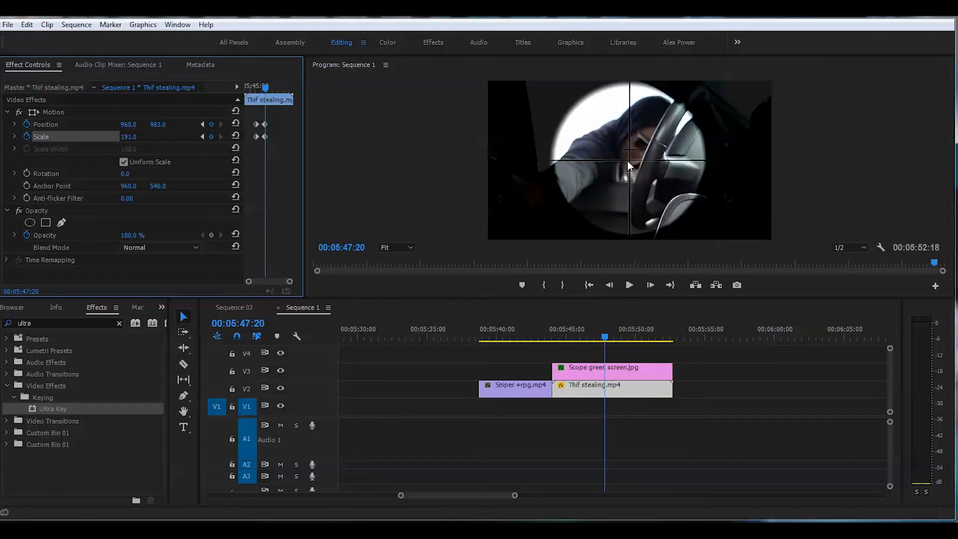
pyautogui.moveTo(659, 239)
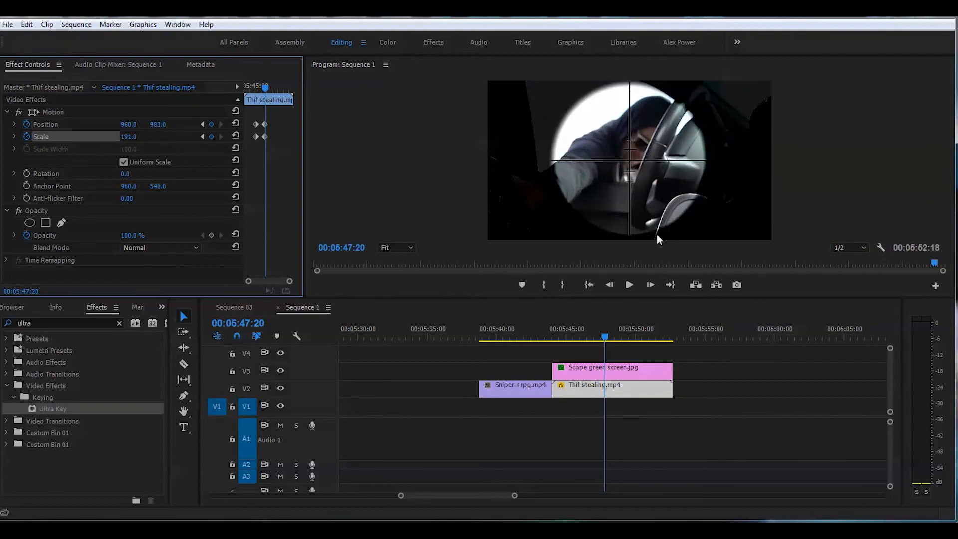
pyautogui.click(638, 337)
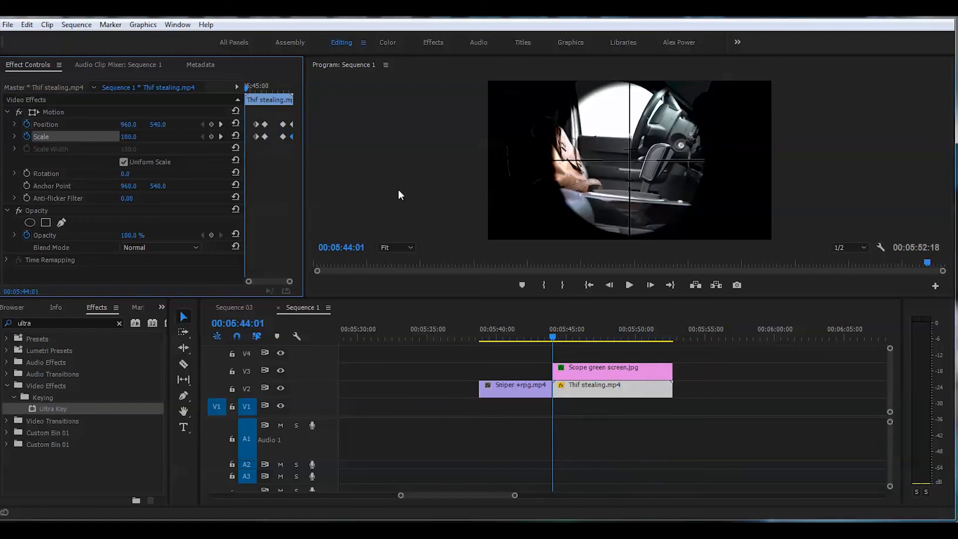
# Play the sequence from about 5:44 to review the scope zoom in and out.
pyautogui.click(629, 286)
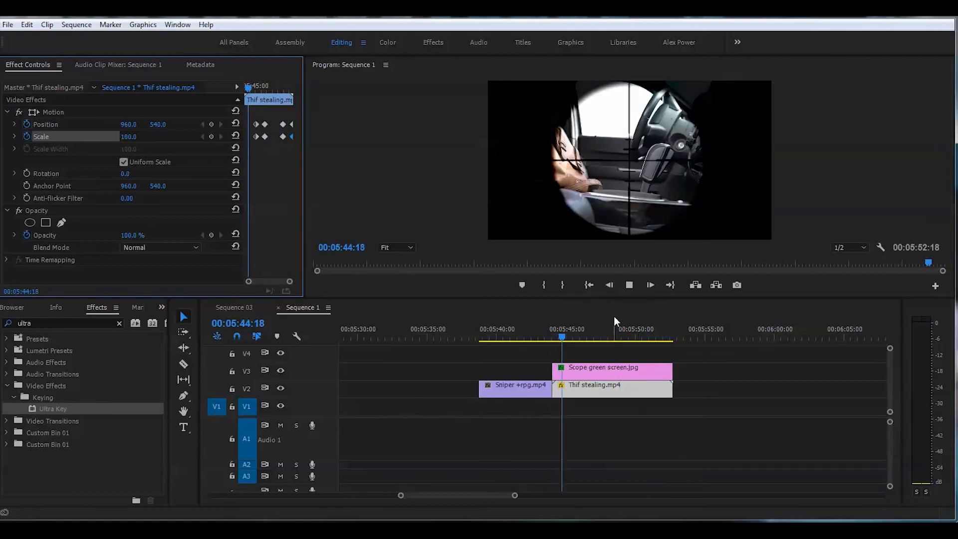